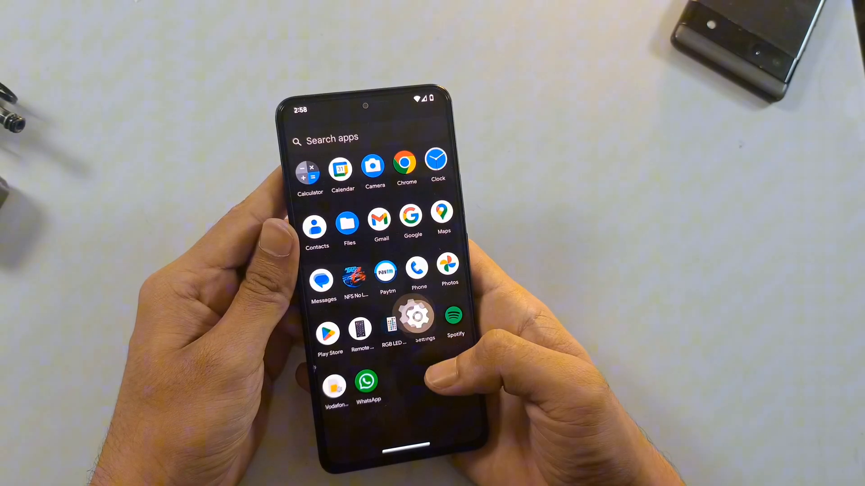
View Settings' System update page: Android 15, 1 March 2024 security update, then return home.
click(417, 317)
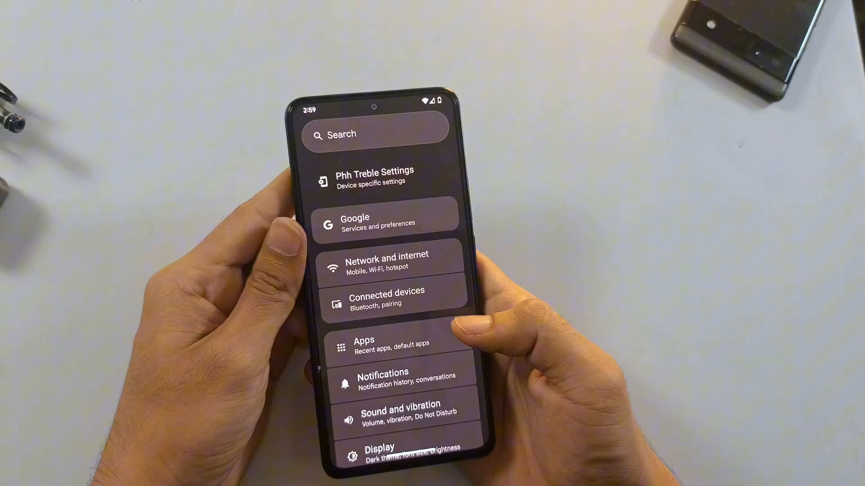
scroll(down, 3)
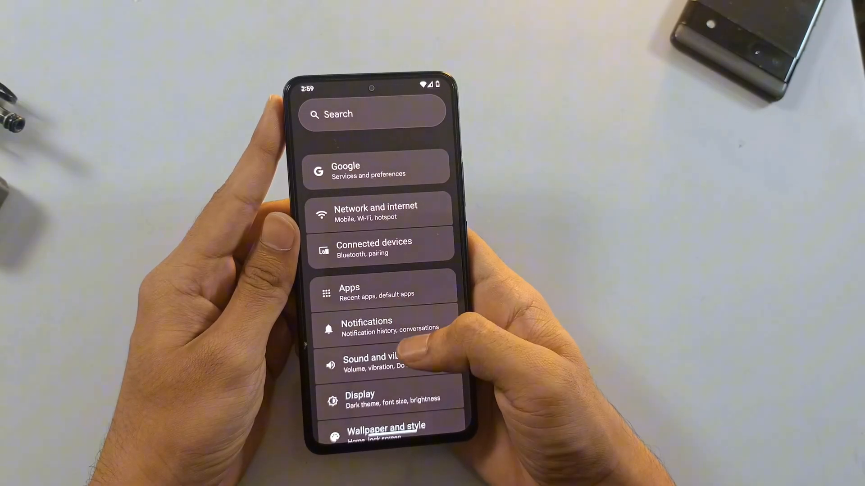
scroll(down, 3)
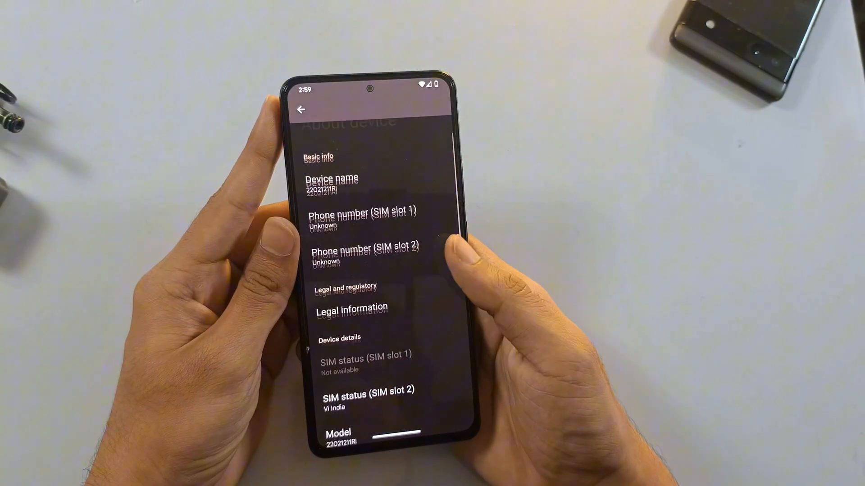
scroll(down, 3)
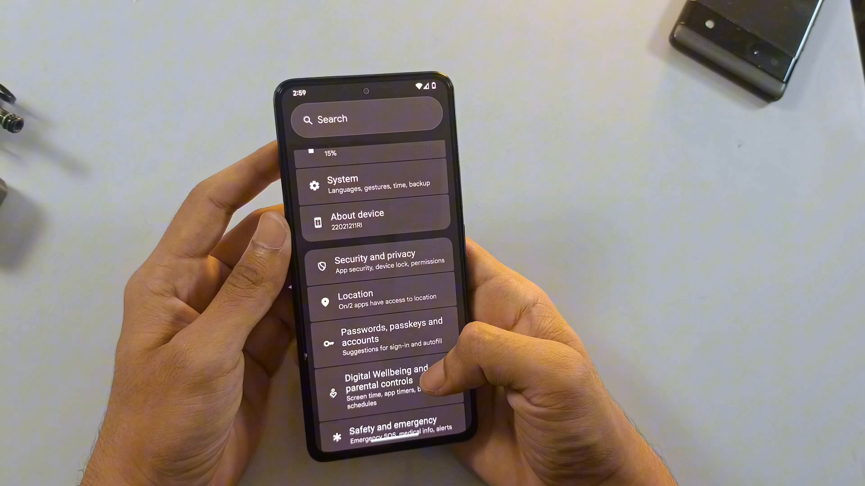
scroll(down, 3)
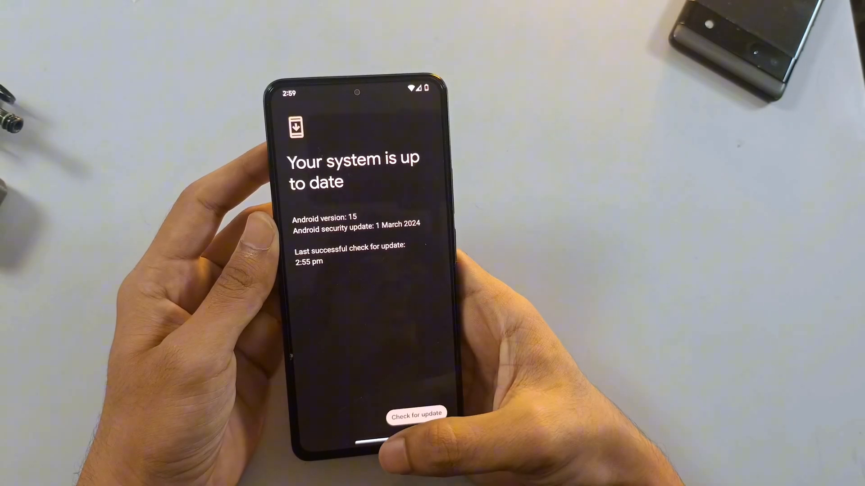
key(HOME)
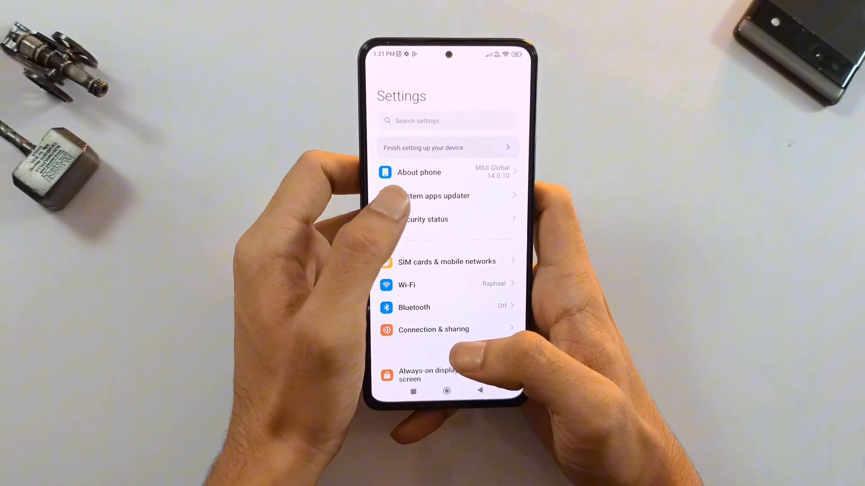
Tap the MIUI version in About phone until 'You are now a developer!' appears.
click(419, 173)
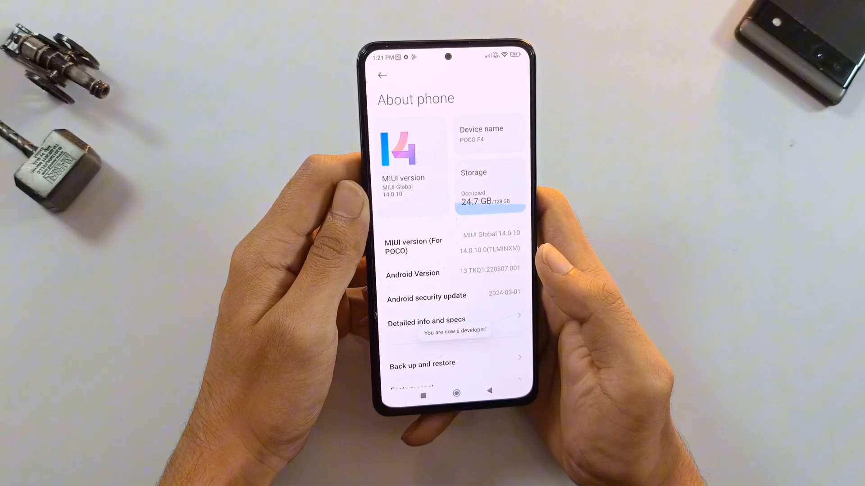
click(385, 76)
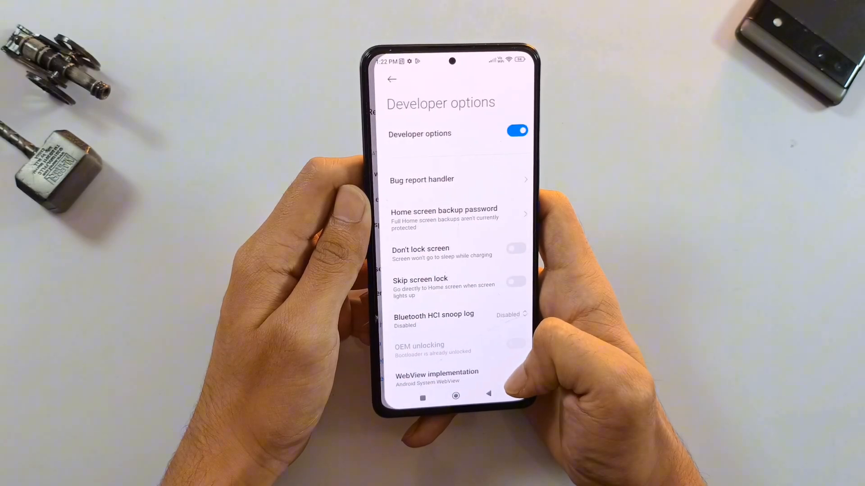
Switch on USB debugging under Debugging and accept the Danger risk warning.
scroll(down, 3)
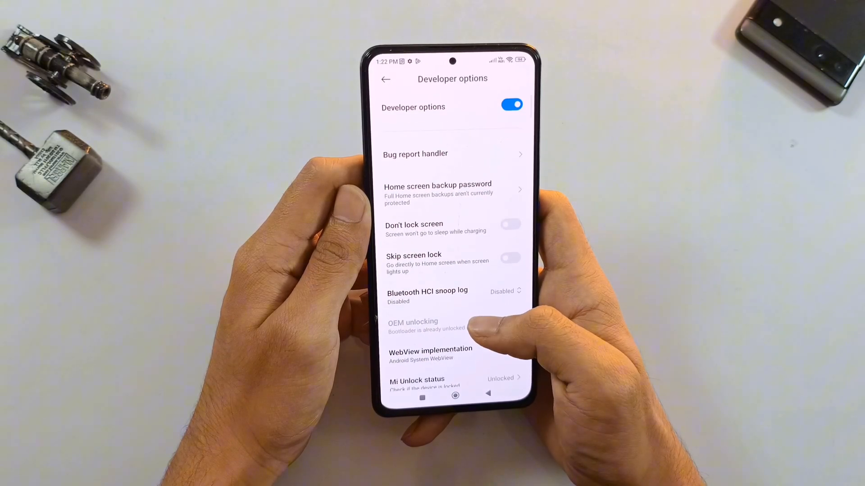
scroll(down, 3)
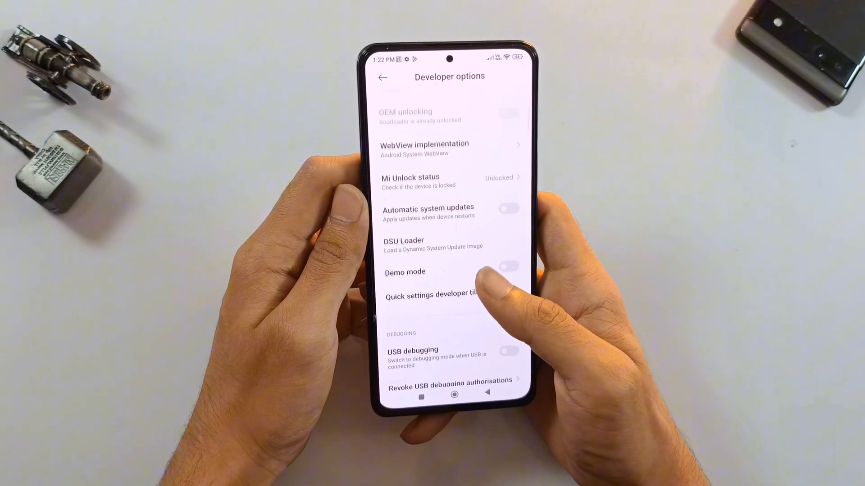
scroll(down, 3)
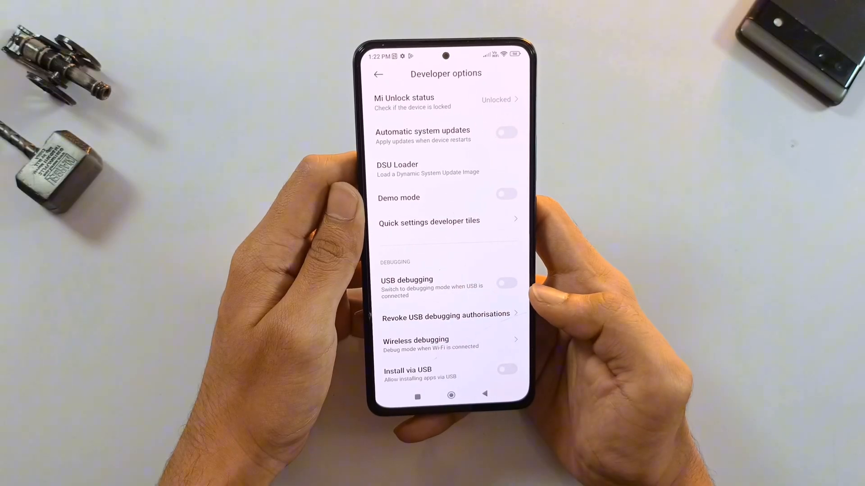
click(507, 282)
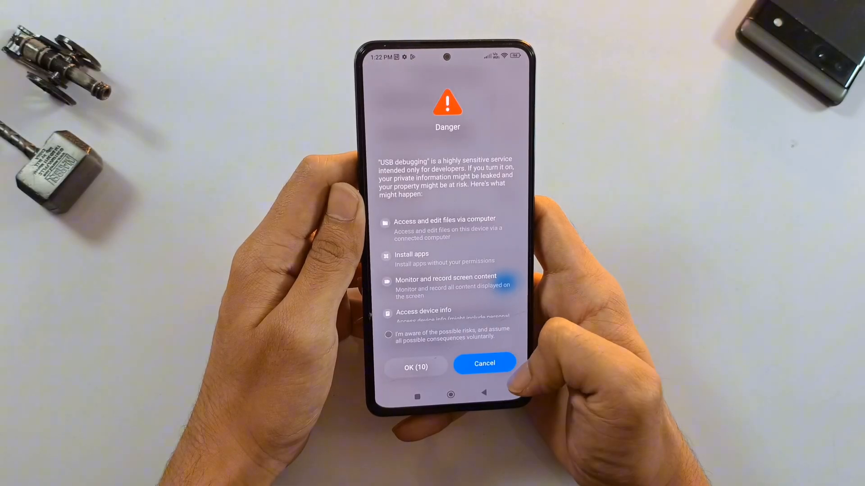
click(388, 334)
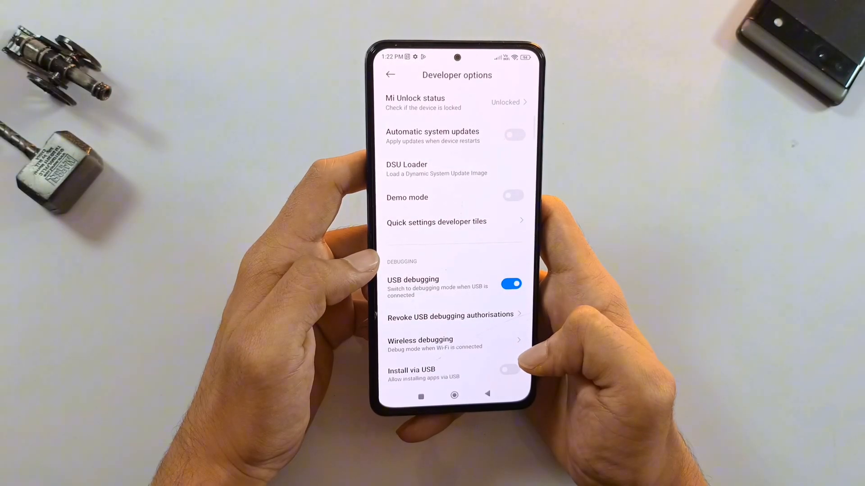
scroll(down, 3)
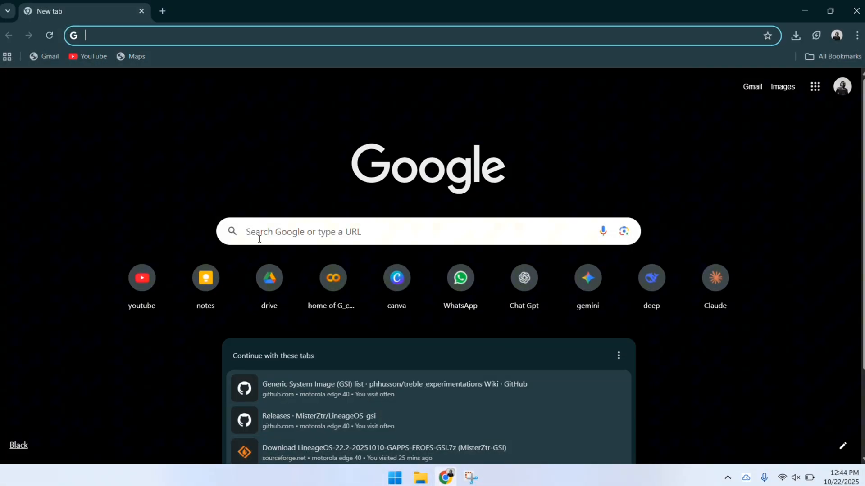
Download the India Fastboot V14.0.10.0 ROM via Full ROM Mirror 2 on XM Firmware Updater.
text(poco f4 firmware)
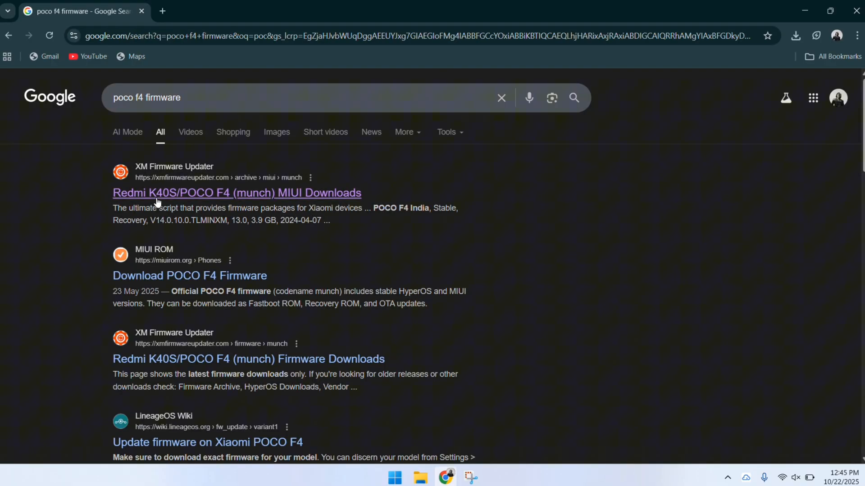
click(236, 193)
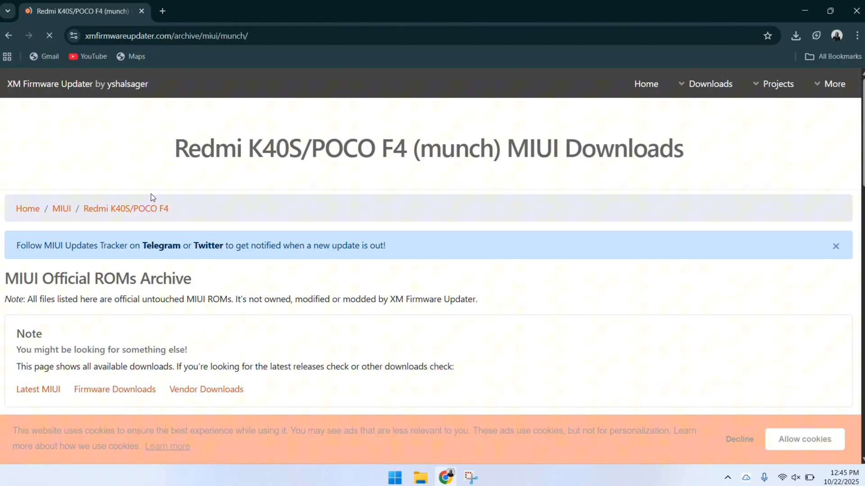
scroll(down, 3)
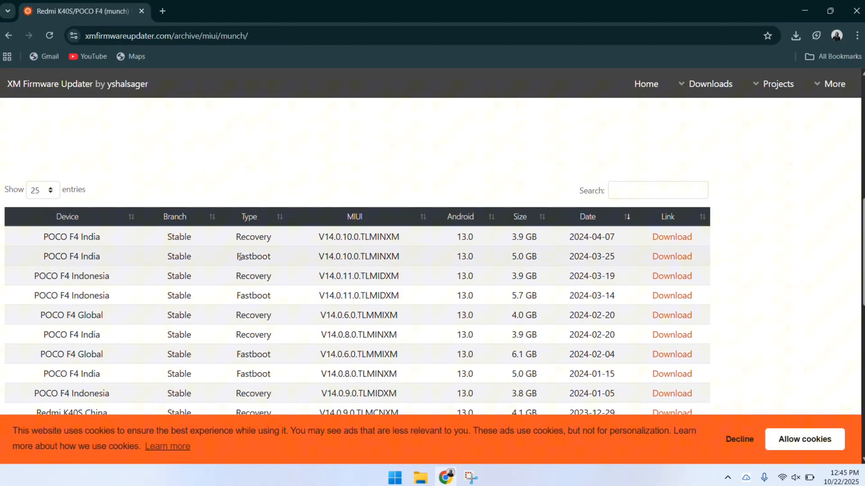
mouse_move(651, 269)
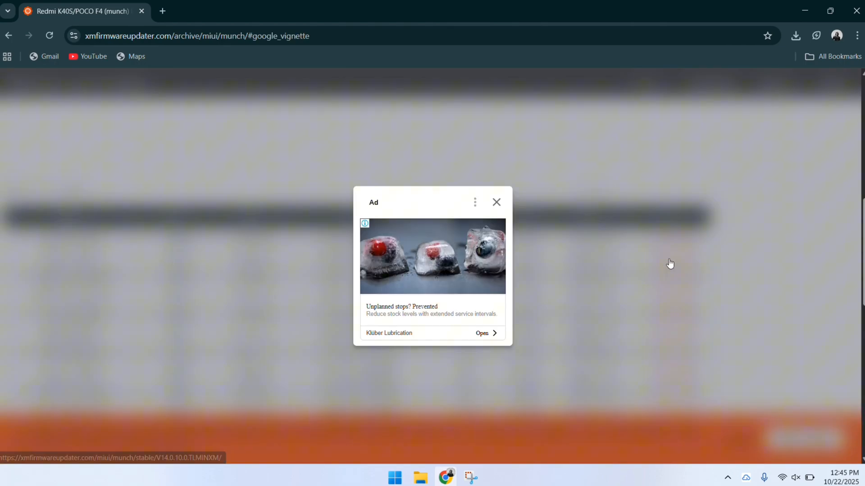
click(496, 203)
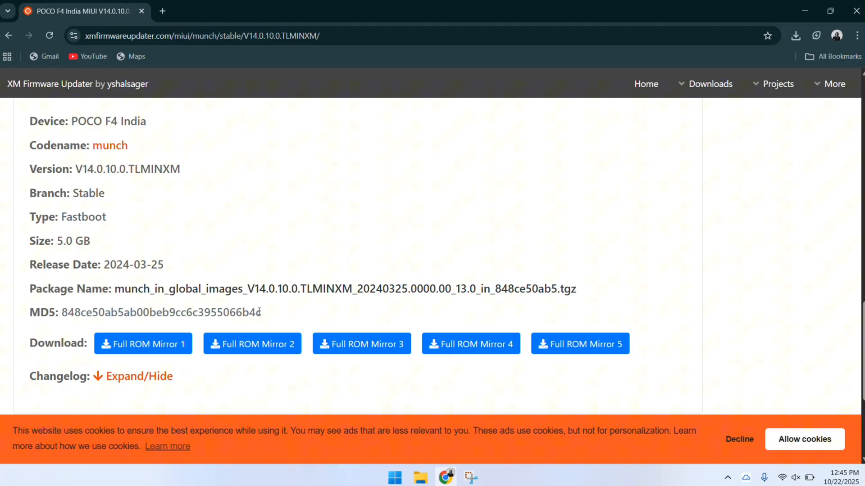
click(252, 344)
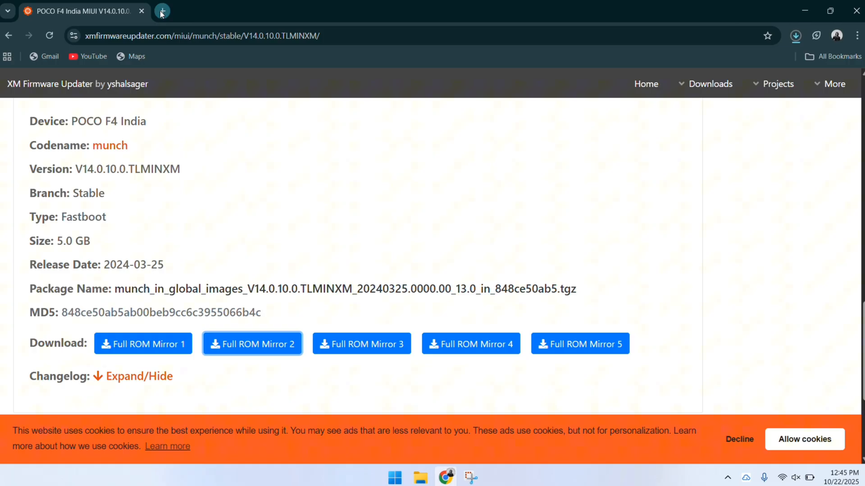
Agree to the SDK license terms and download Android SDK Platform-Tools for Windows.
click(164, 11)
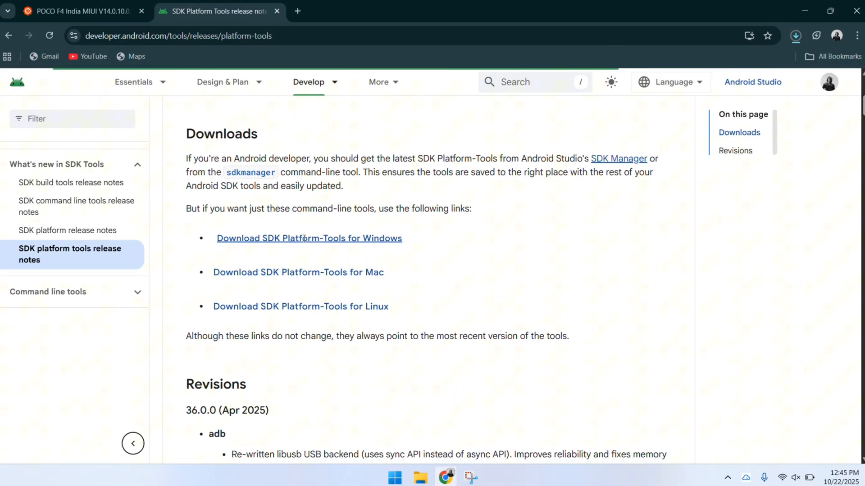
click(309, 239)
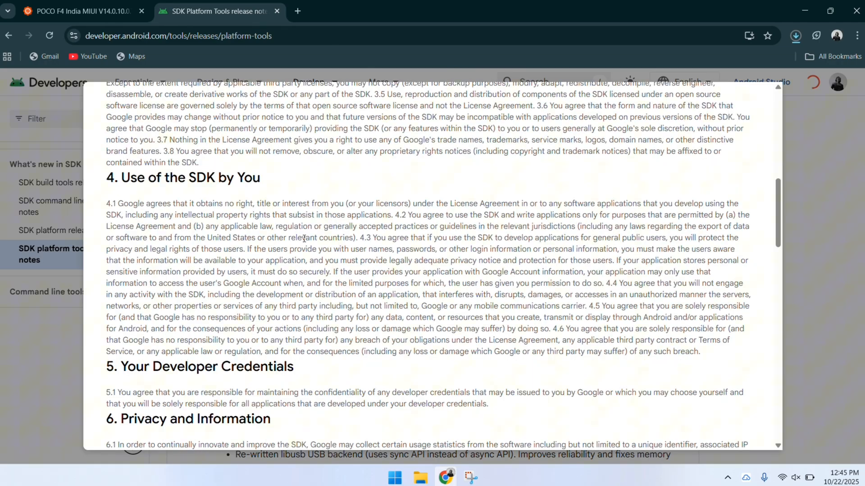
scroll(down, 3)
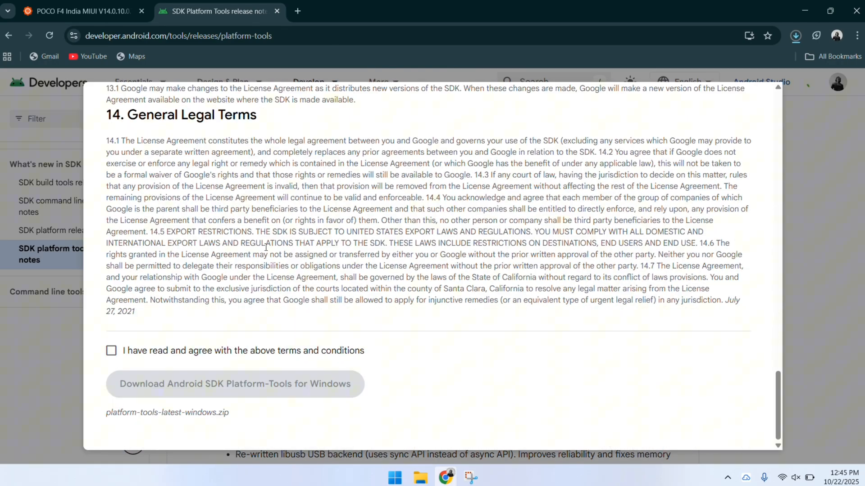
click(111, 350)
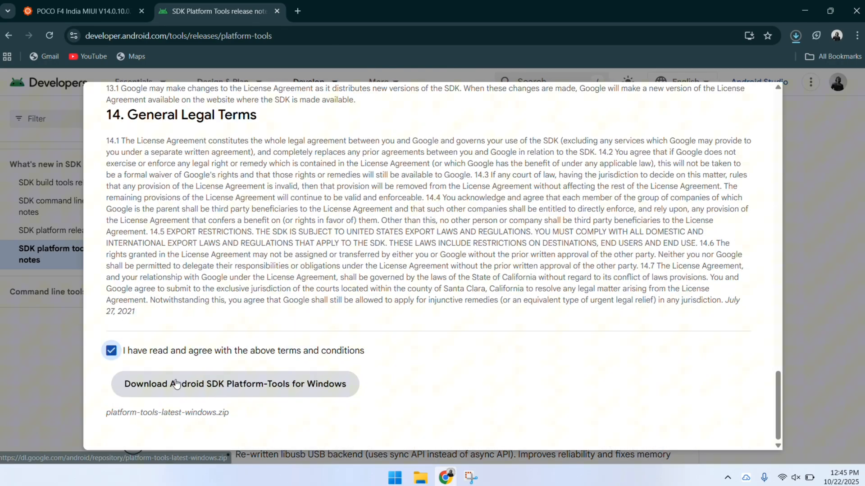
click(233, 384)
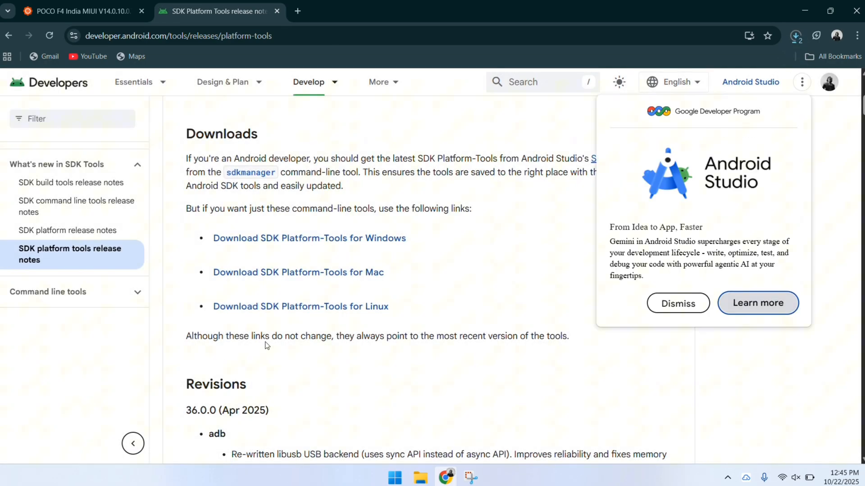
click(297, 11)
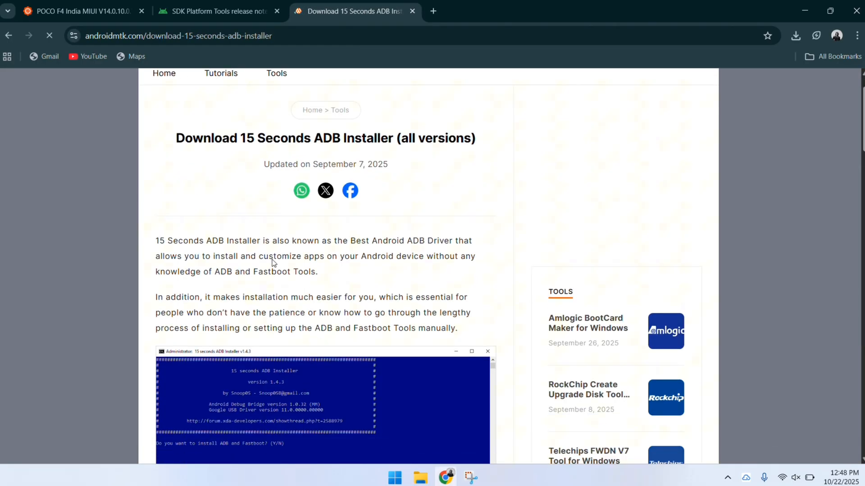
Start the 15_Second_ADB_Installer_v1.3.0.zip download with START NOW on androiddatahost.
scroll(down, 3)
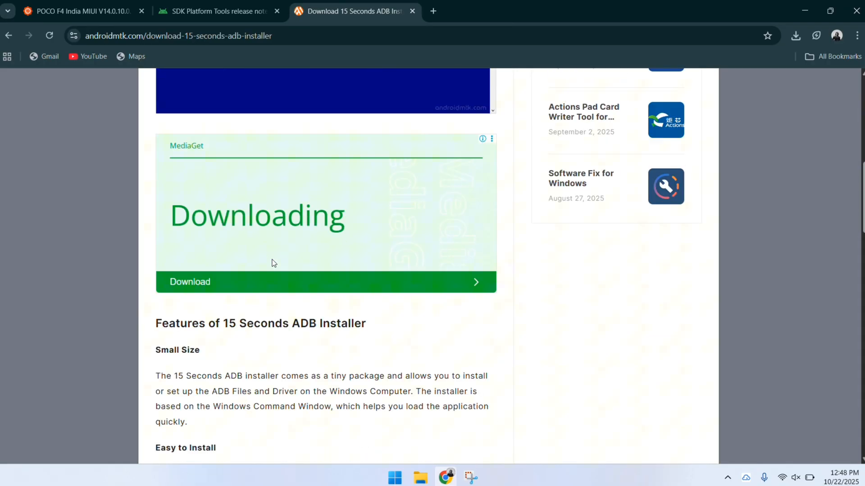
scroll(down, 3)
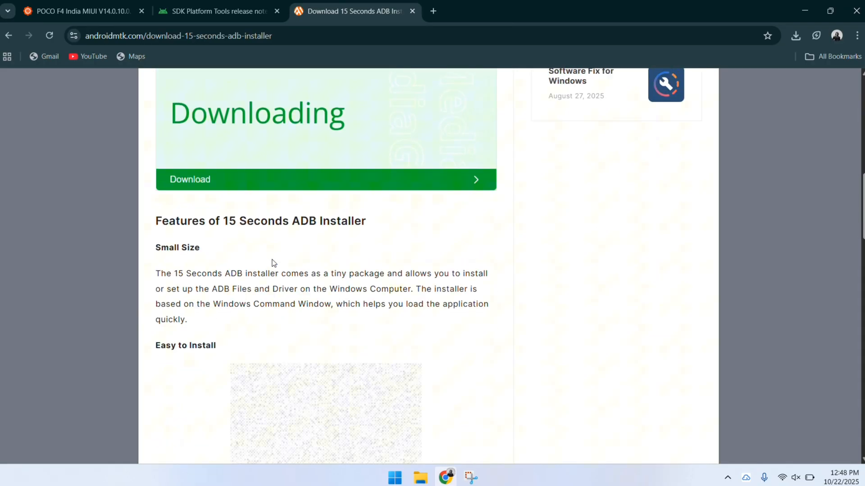
scroll(down, 3)
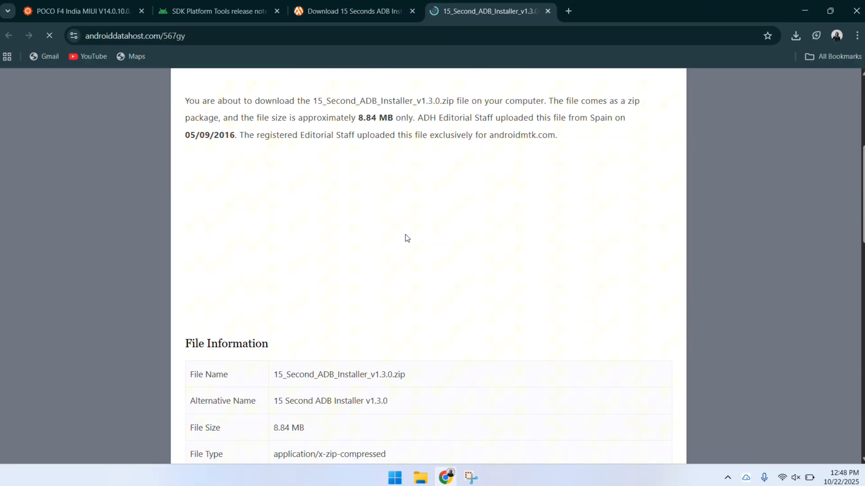
scroll(down, 3)
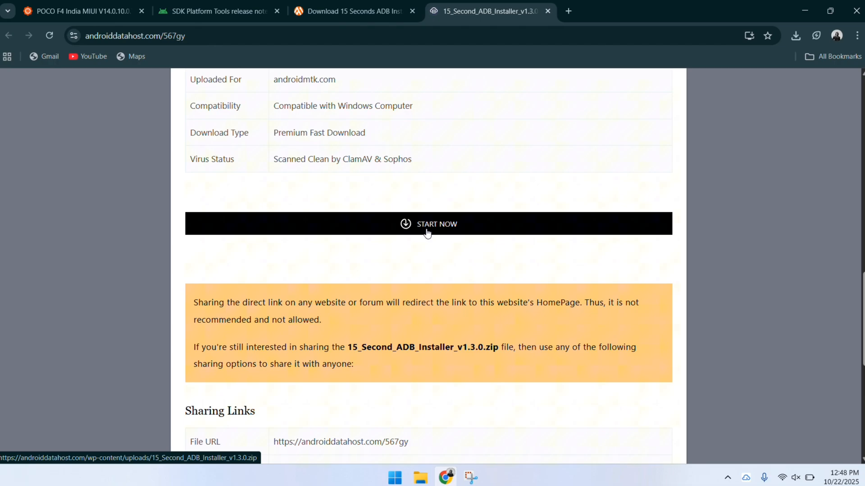
click(428, 225)
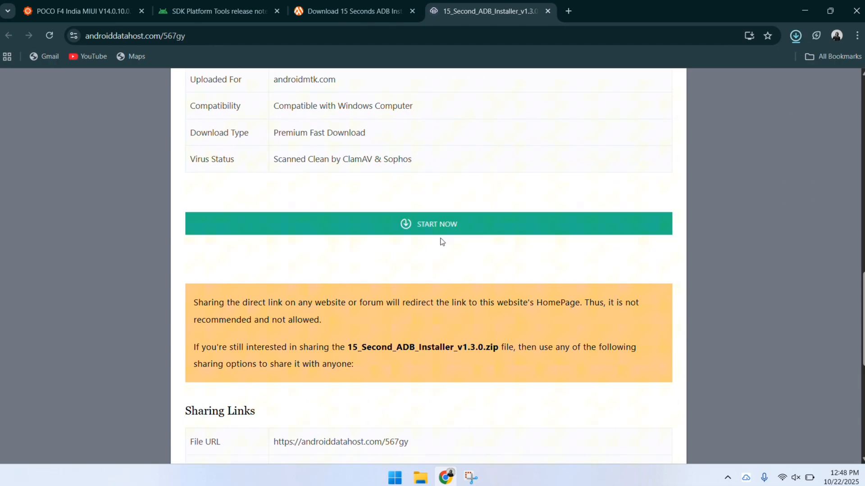
mouse_move(471, 213)
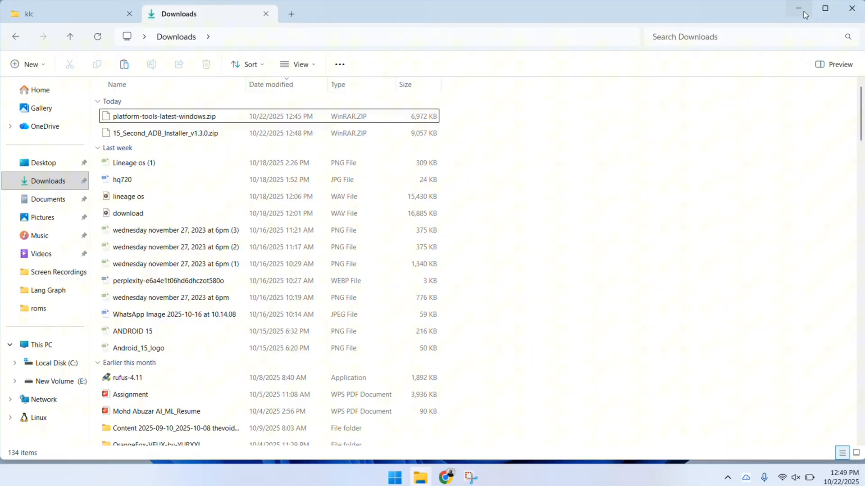
Return to the E:\f4\roms\klc folder holding both zips and clear the selection.
click(798, 8)
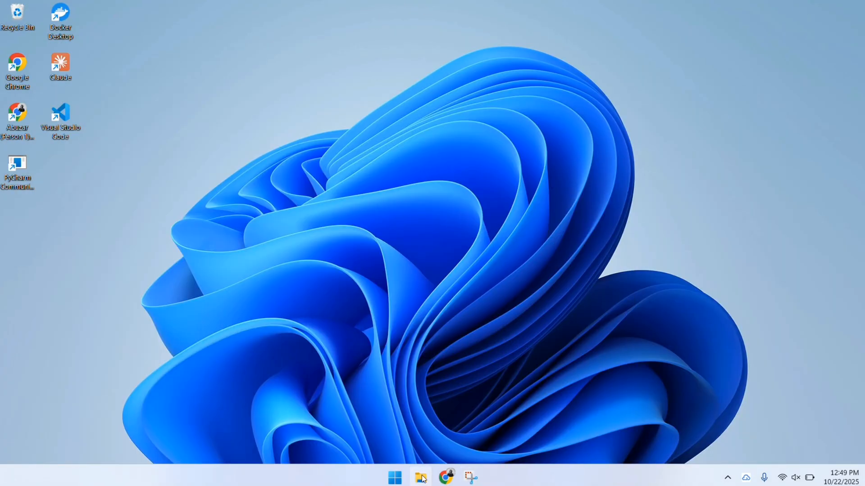
click(419, 475)
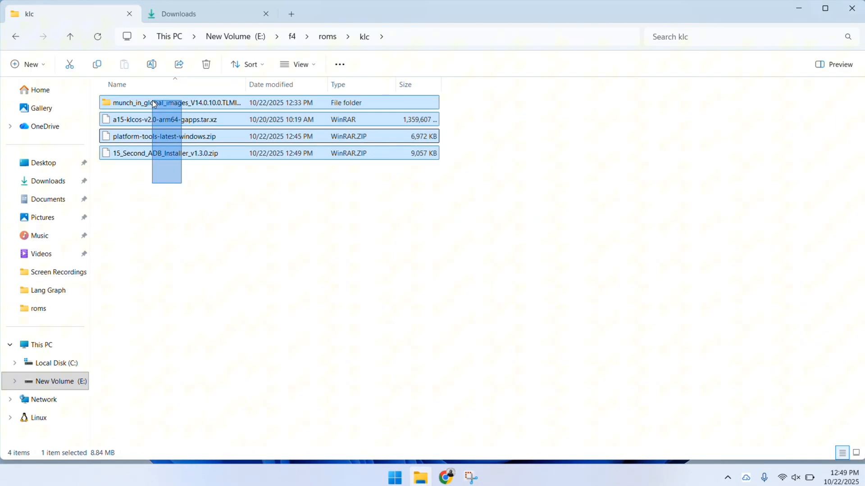
click(172, 197)
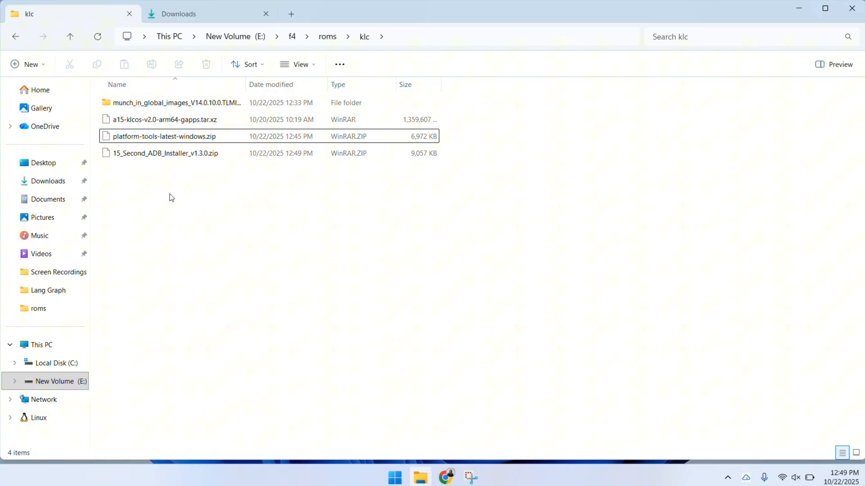
Extract the ADB installer zip into a same-named folder with Extract All.
click(163, 153)
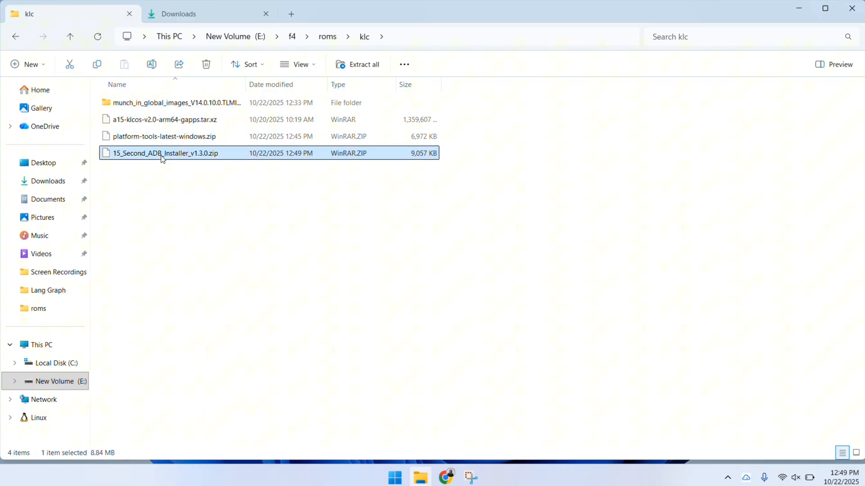
right_click(163, 154)
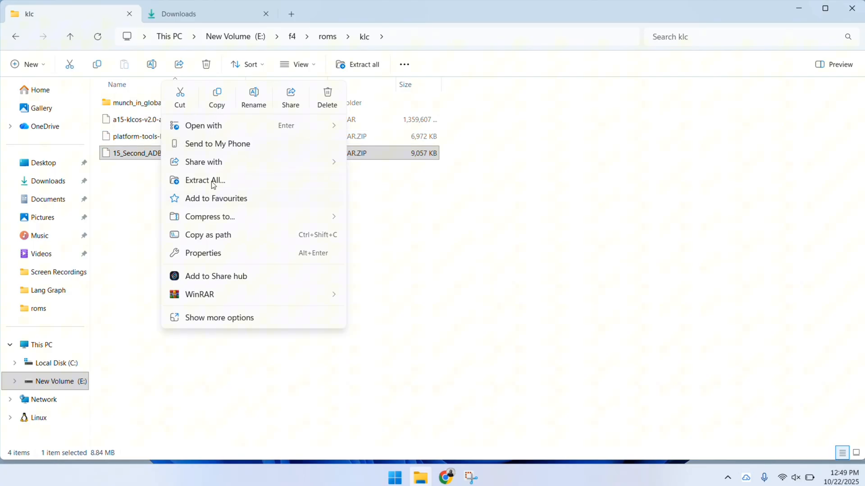
click(205, 180)
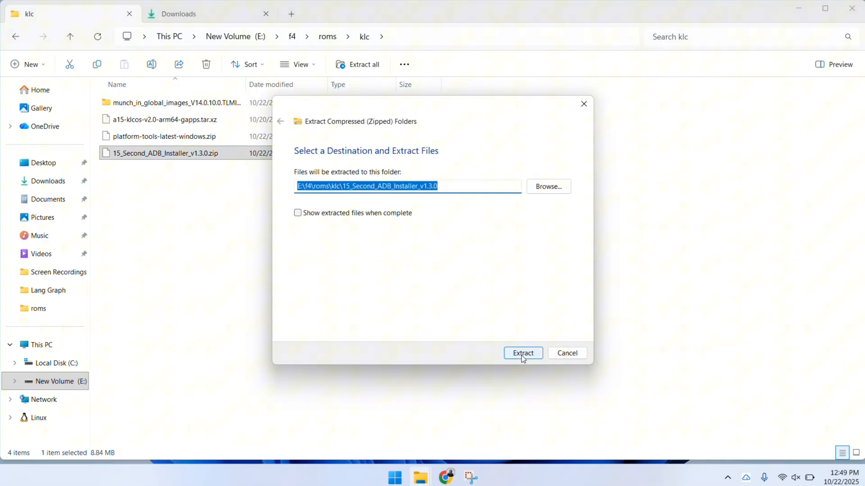
click(523, 353)
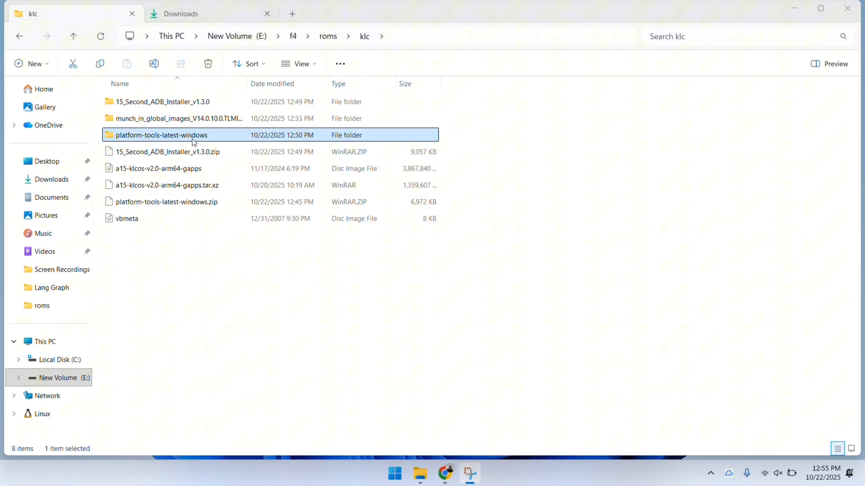
Open the platform-tools-latest-windows folder and launch a Command Prompt from its address bar.
double_click(155, 135)
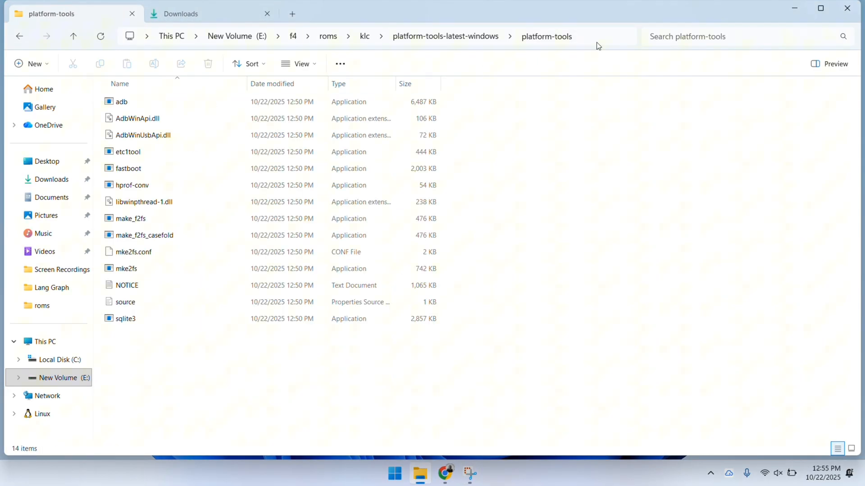
text(cmd)
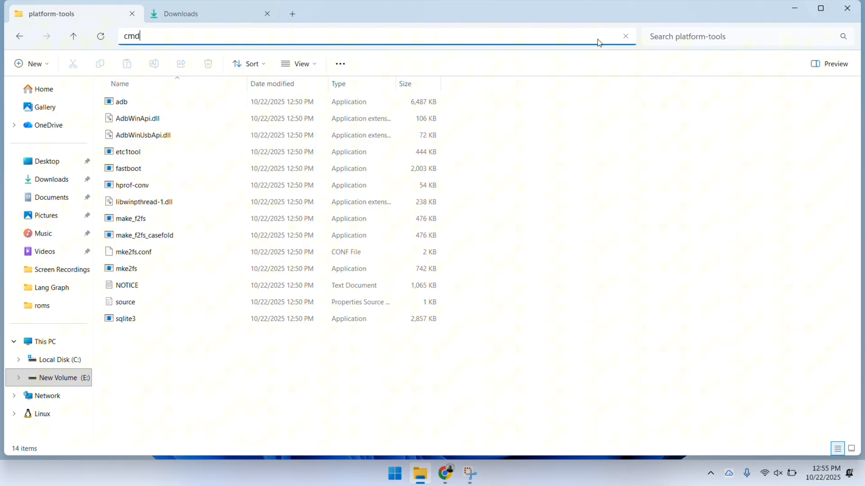
key(Enter)
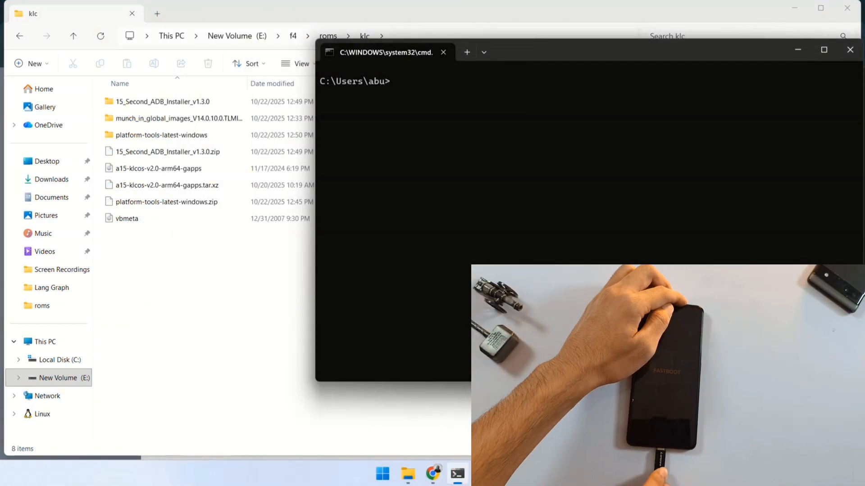
Run 'fastboot reboot fastboot', cancel the device wait with Ctrl+C, and recheck 'fastboot devices'.
text(f)
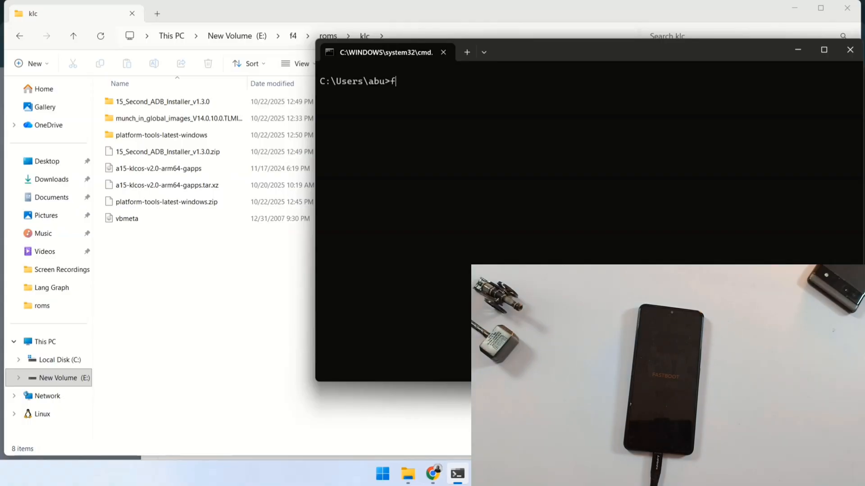
text(astboot de)
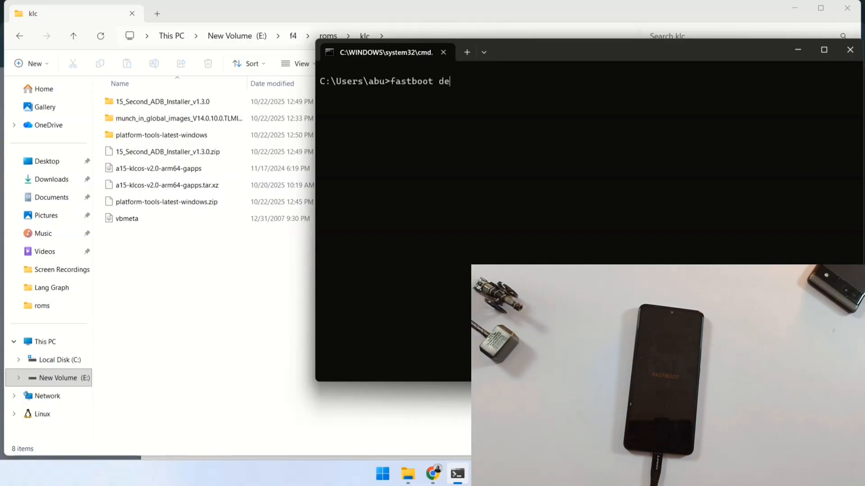
text(vices)
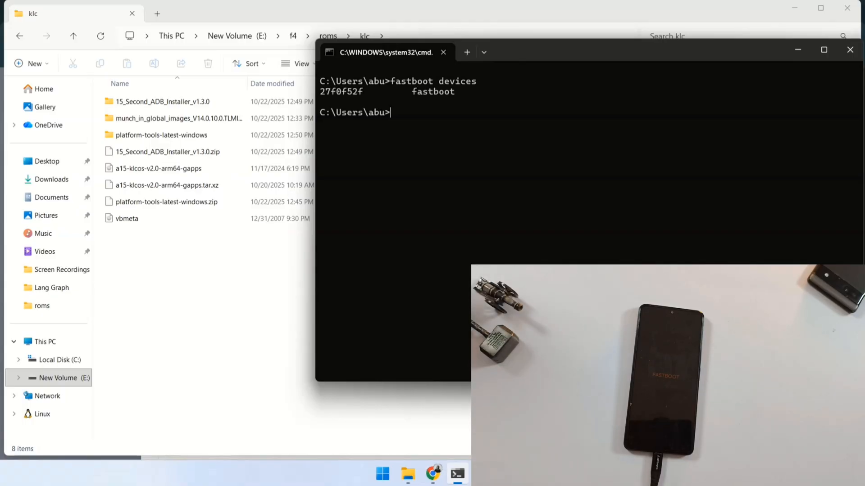
text(fastboot reboot)
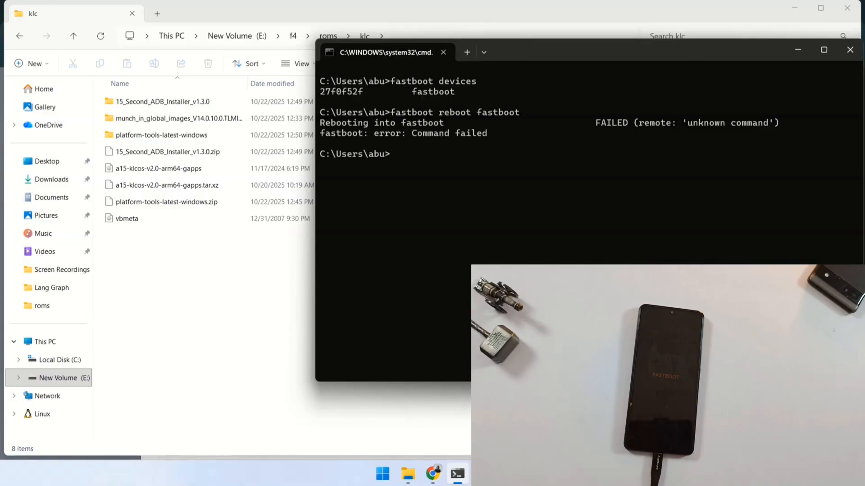
text(fastboot reboot fastboot)
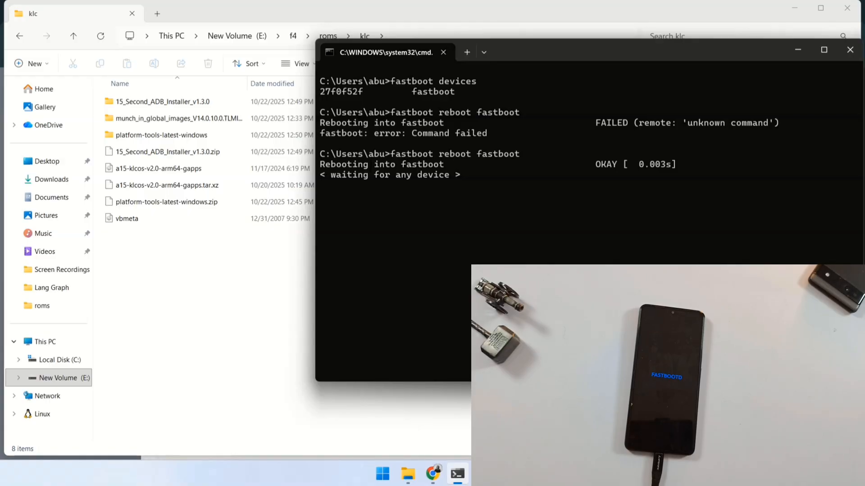
key(Ctrl+C)
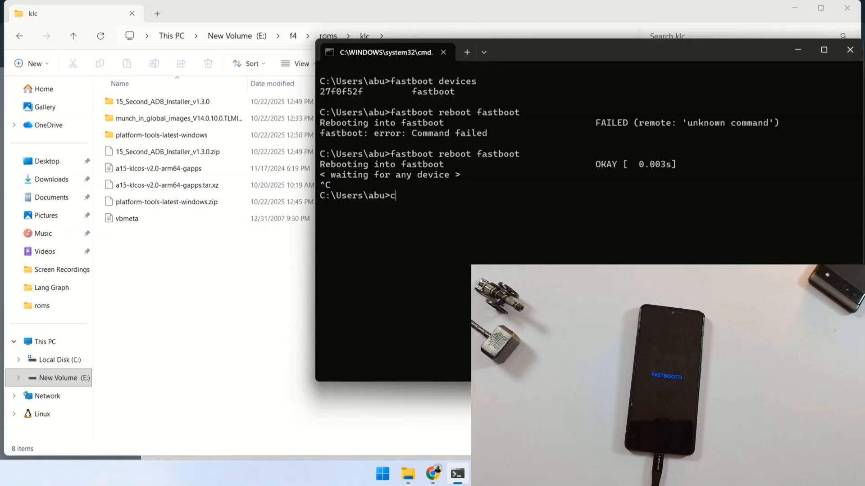
text(fastboot devices)
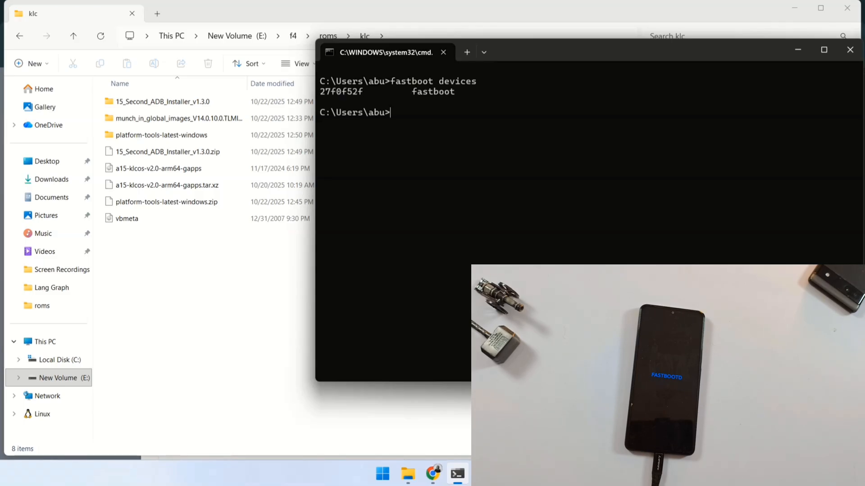
Attempt 'fastboot flash system' with the GSI, then delete the product_a logical partition.
text(fastboot flash)
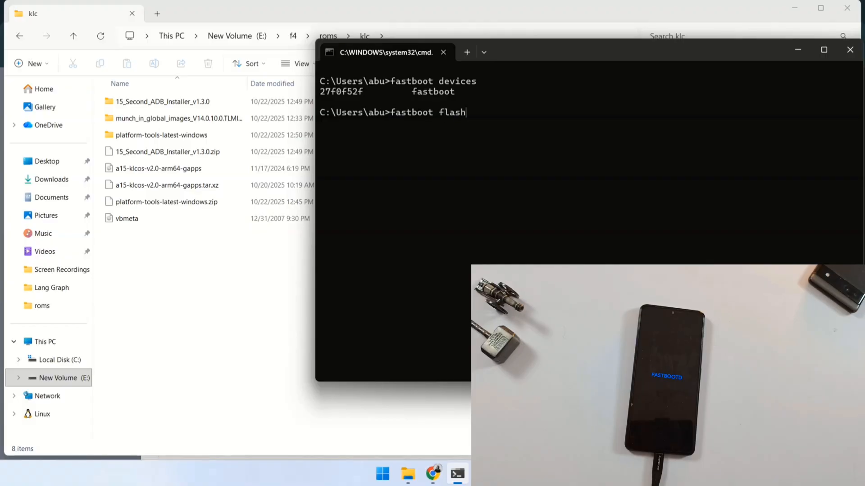
text(system E:\f4\roms\klc\a15-klcos-v2.0-arm64-gapps.img)
text(fastboot de)
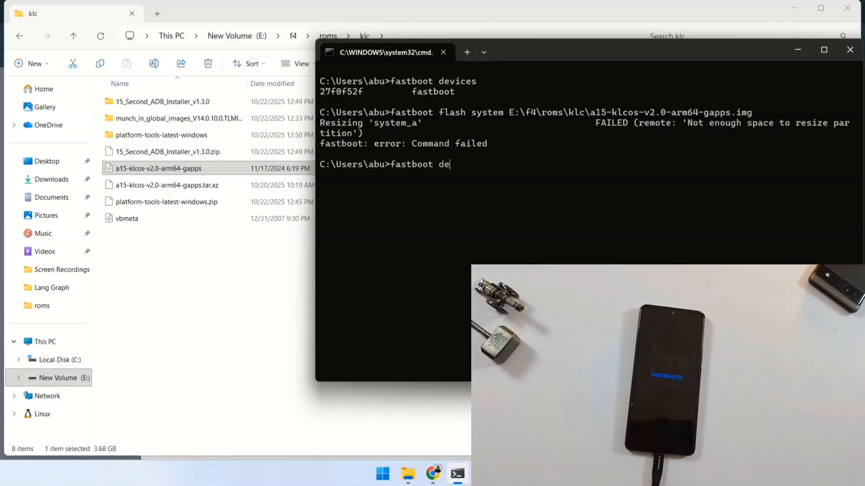
text(lete-logical)
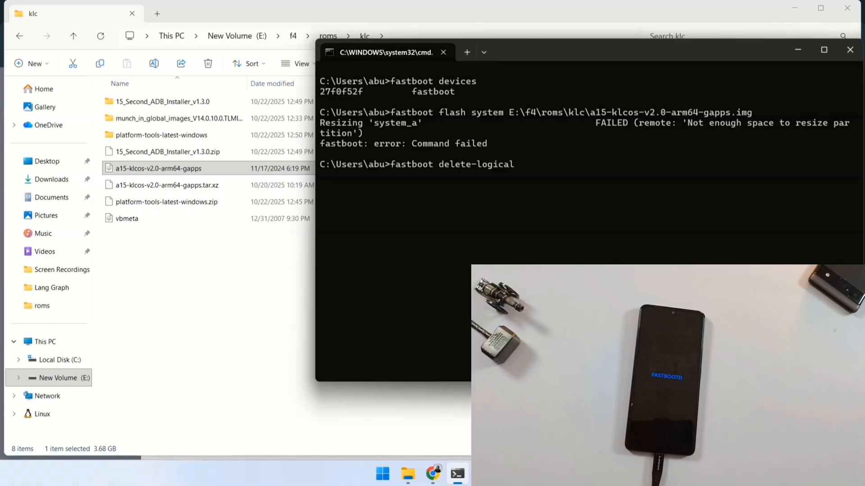
text(-partition)
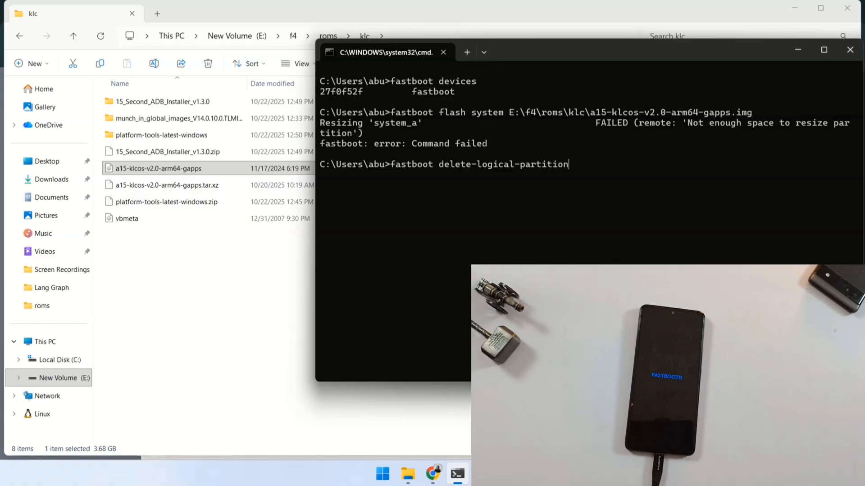
text(product_a)
text(cls)
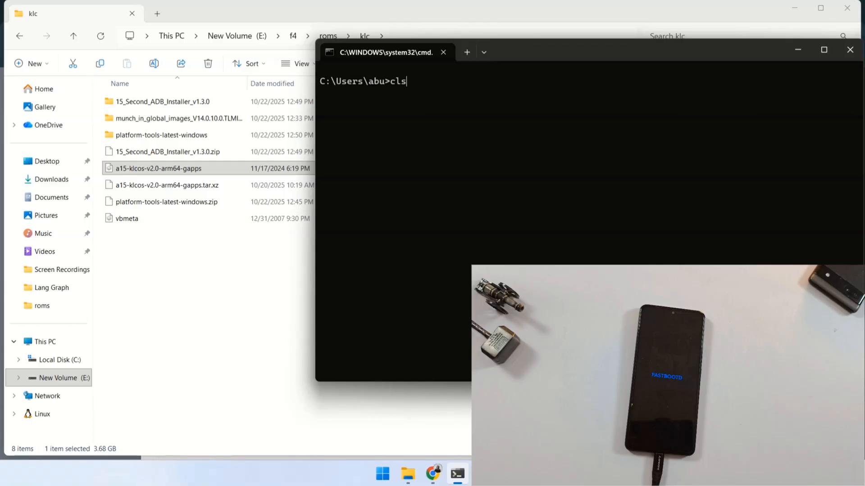
Flash E:\f4\roms\klc\vbmeta.img to the phone's vbmeta partition with fastboot.
text(fastboot flash system E:\f4\roms\klc\a15-klcos-v2.0-arm64-gapps.img)
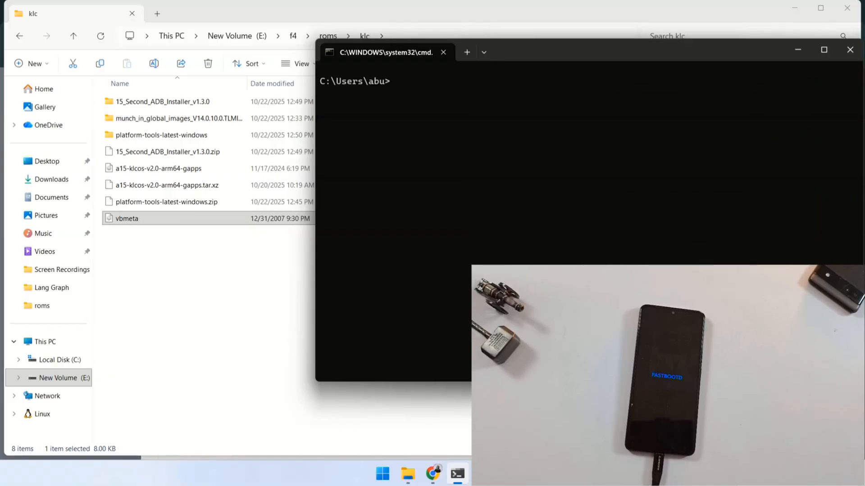
text(fas)
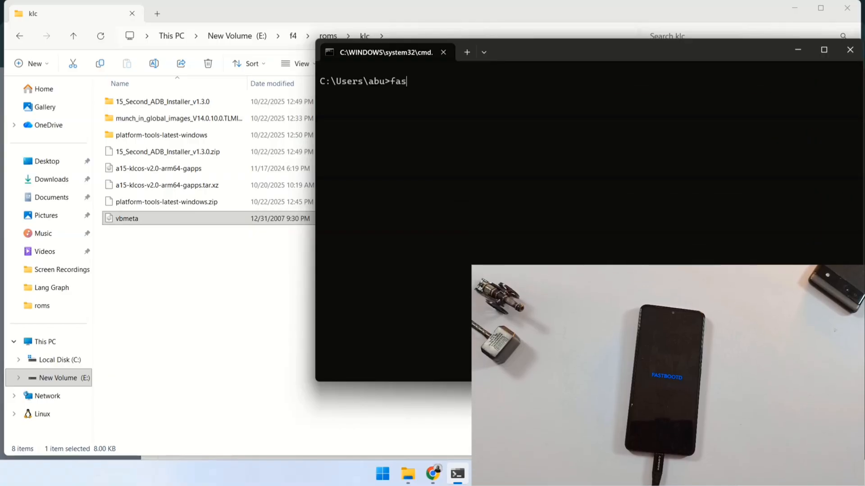
text(tboot)
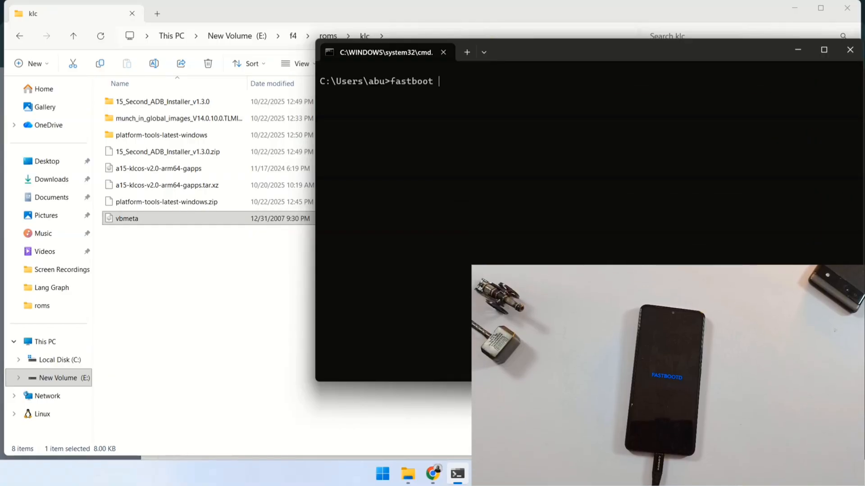
text(flash)
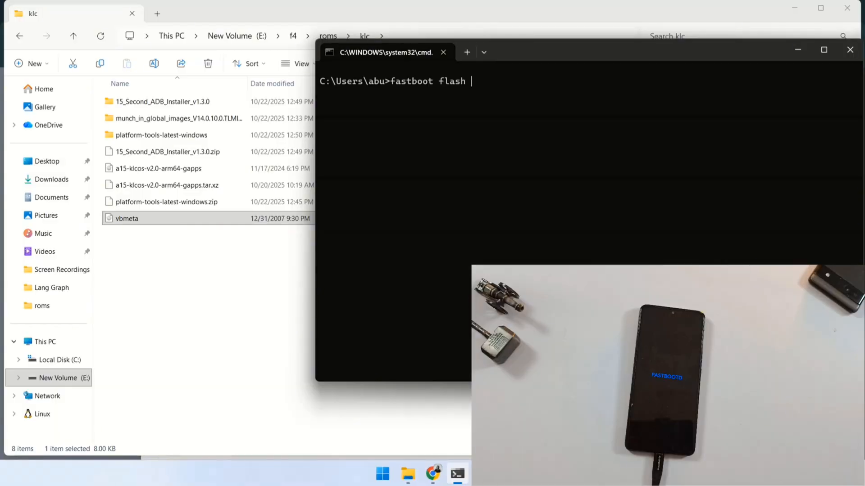
text(vbmets)
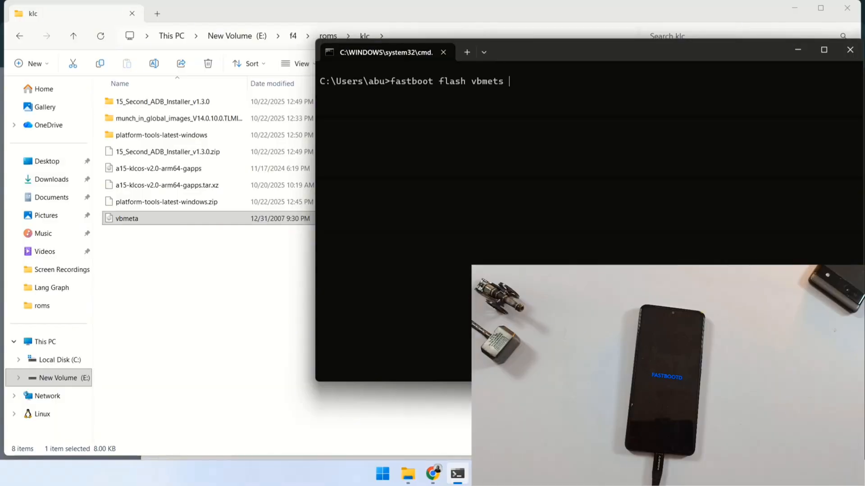
key(Backspace)
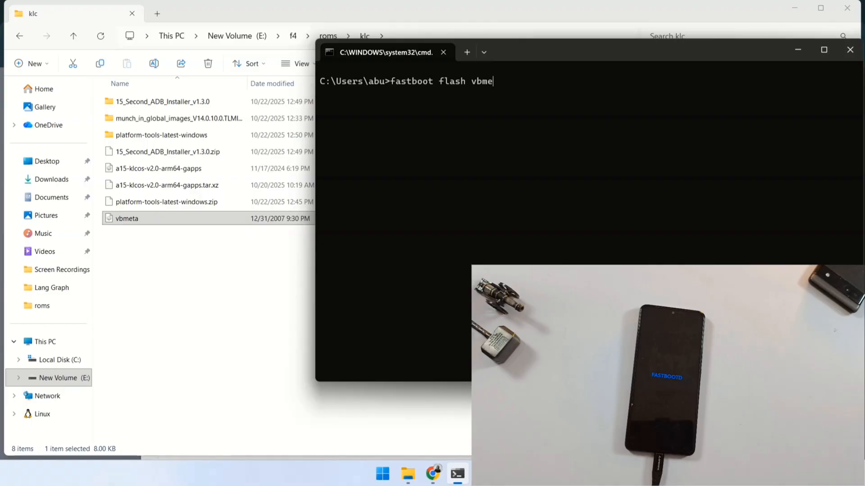
text(ta E:\f4\roms\klc\vbmeta.img)
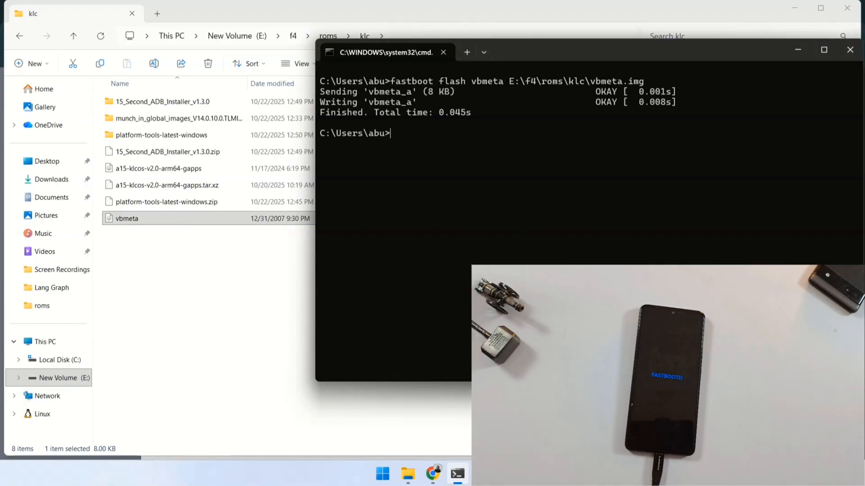
Erase the phone's metadata and userdata partitions with fastboot.
text(fas)
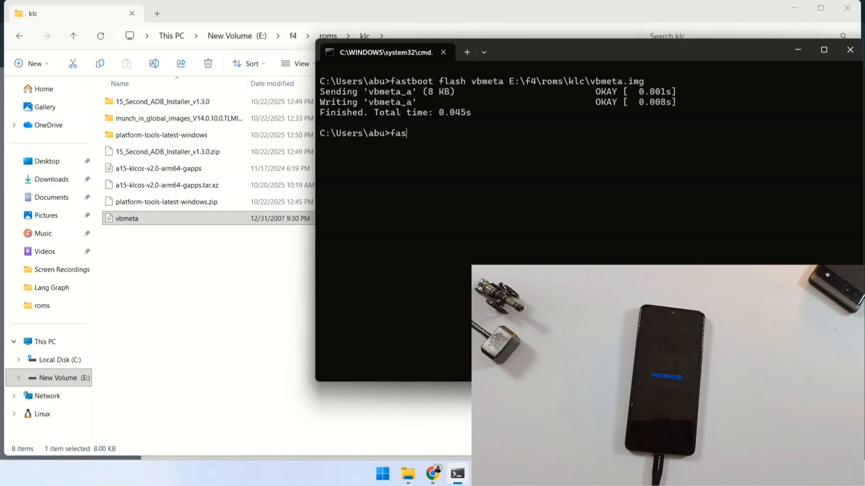
text(tboot)
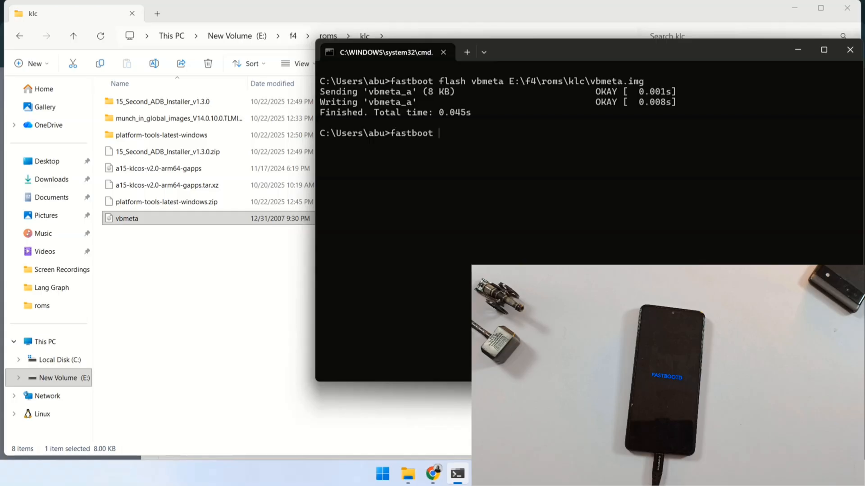
text(erase metadata)
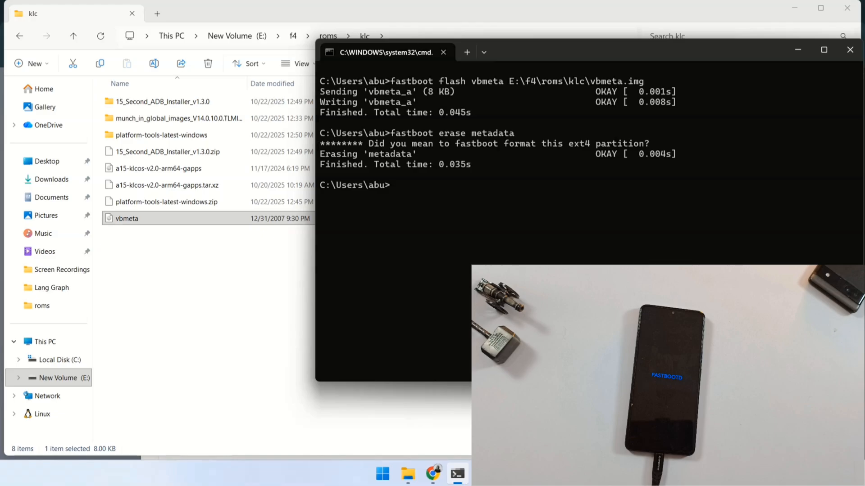
text(fastboot erase use)
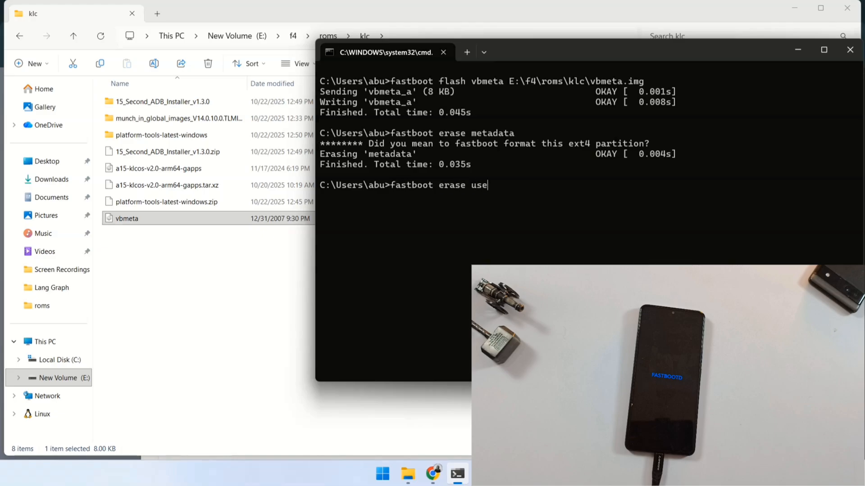
key(Enter)
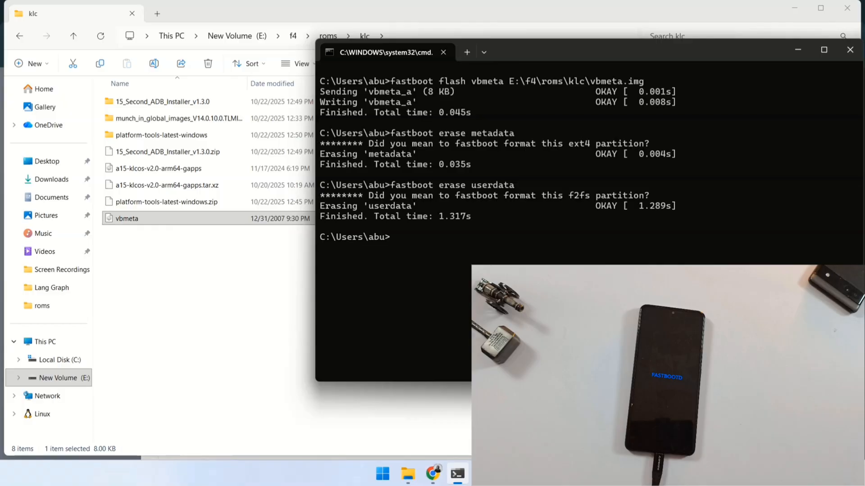
text(fastboot)
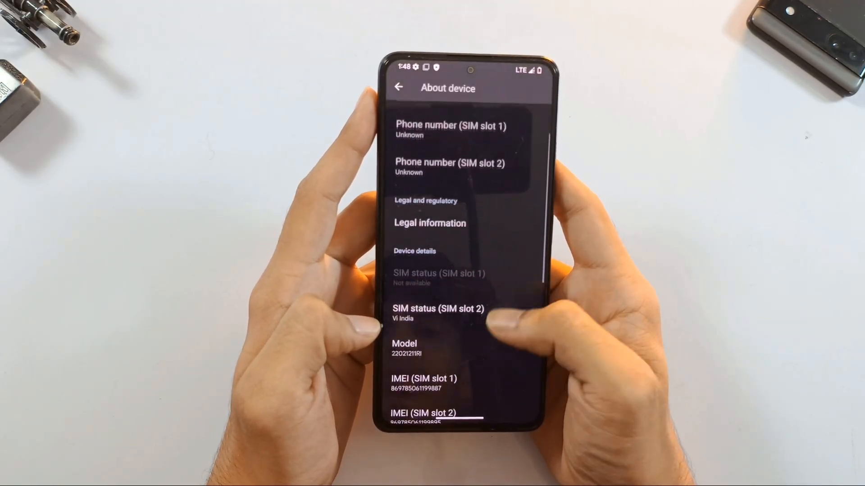
Scroll down the About device page to reveal Android version 15.
scroll(down, 3)
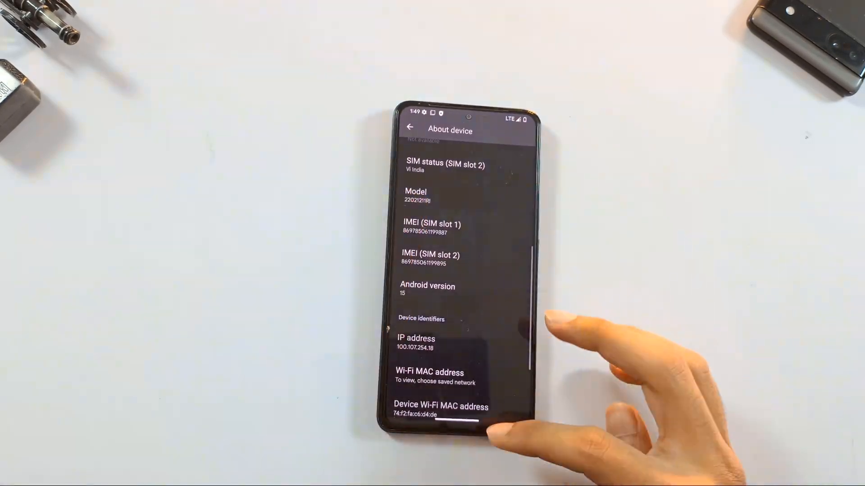